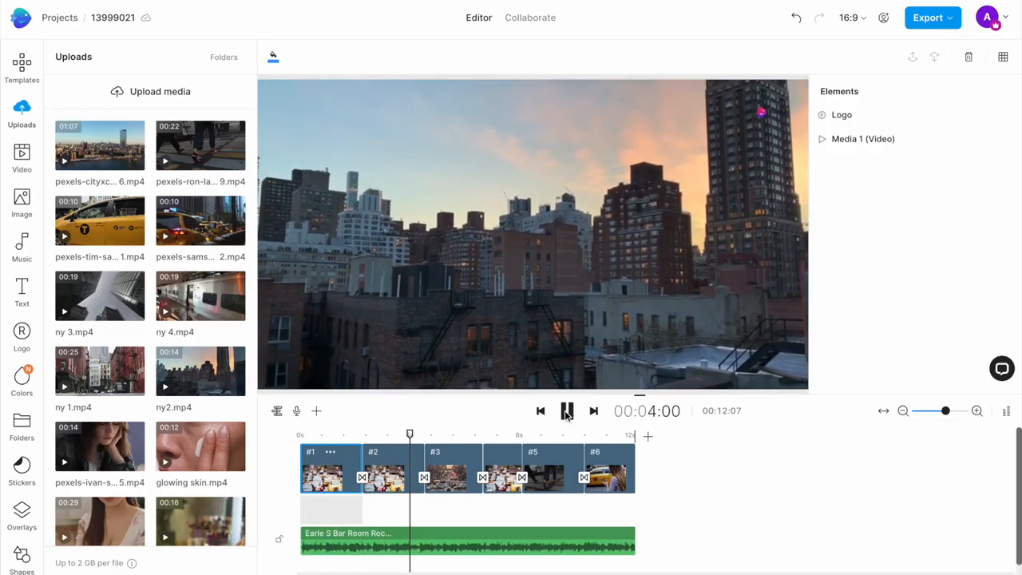
- Replay the New York taxi preview, then browse the Premium and iStock stock videos
click(566, 410)
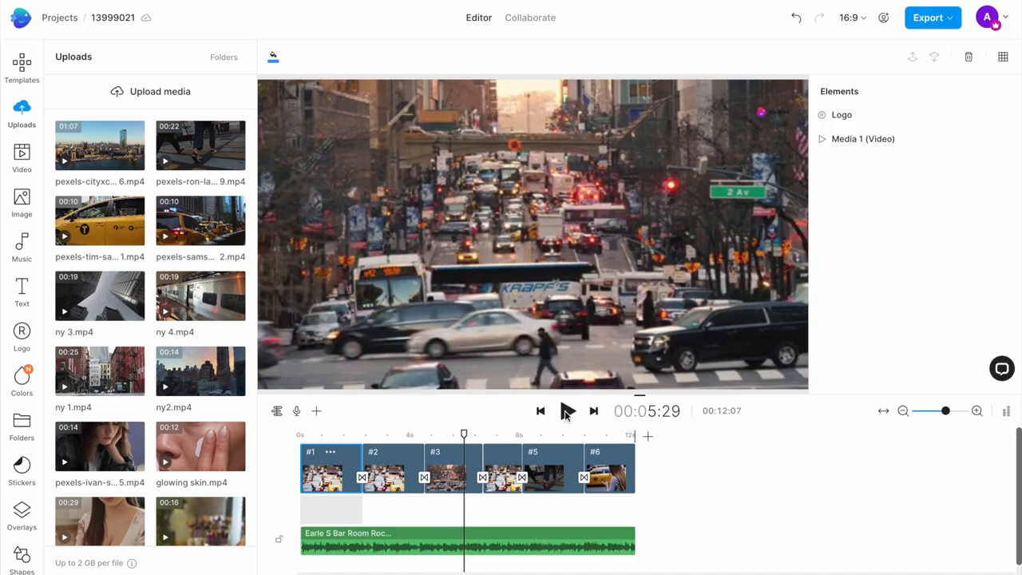
click(567, 410)
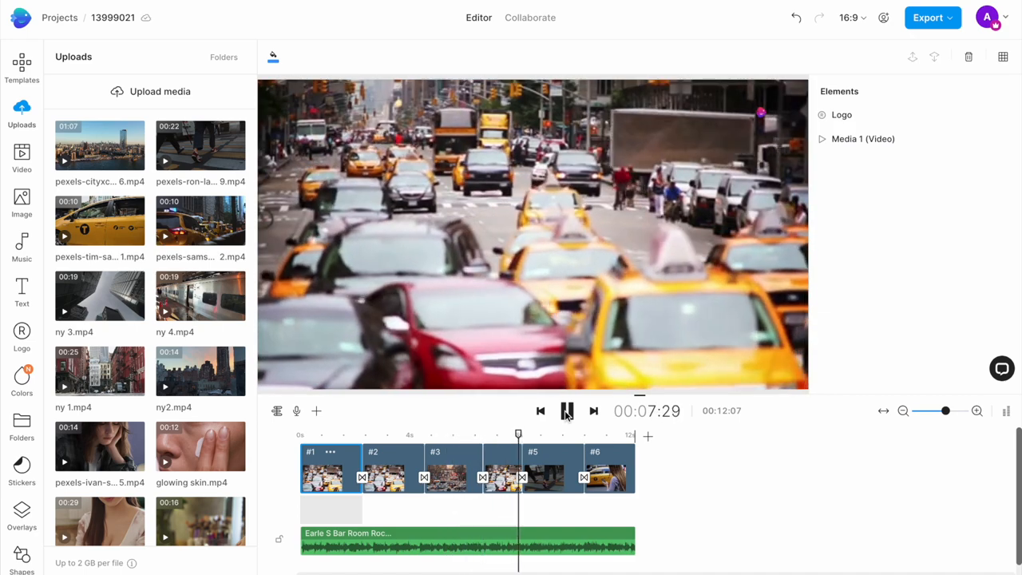
click(22, 158)
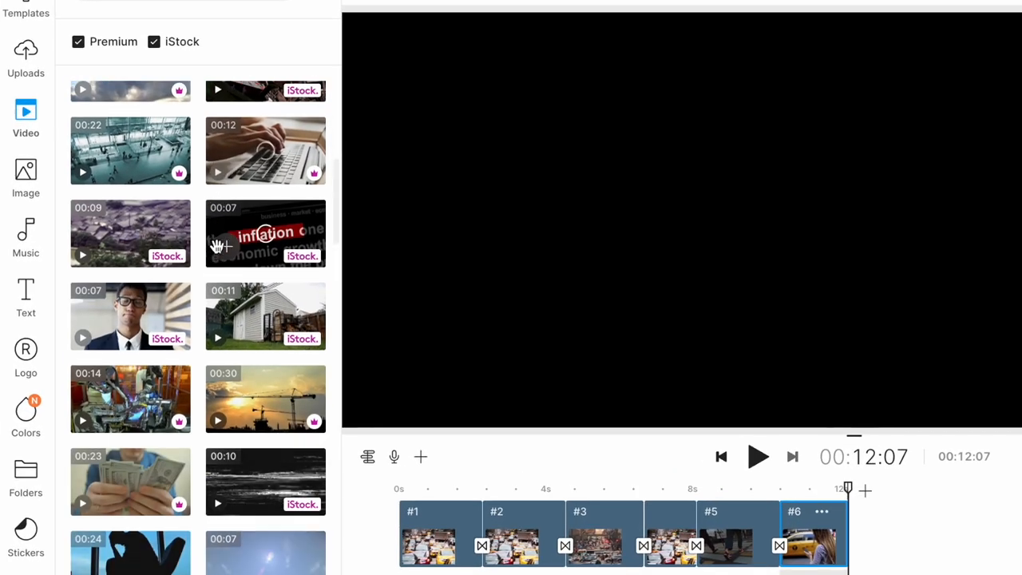
scroll(down, 3)
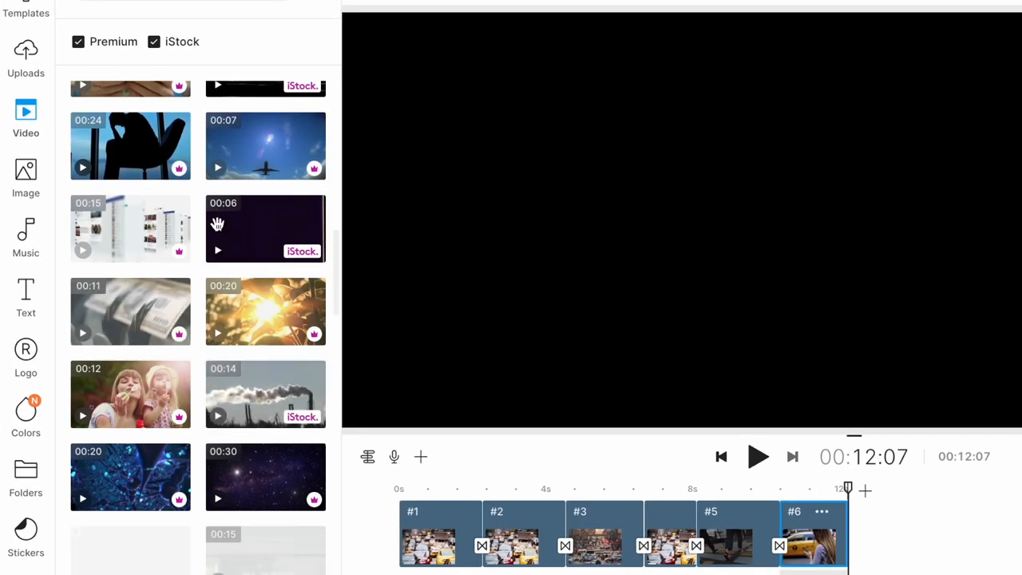
scroll(down, 3)
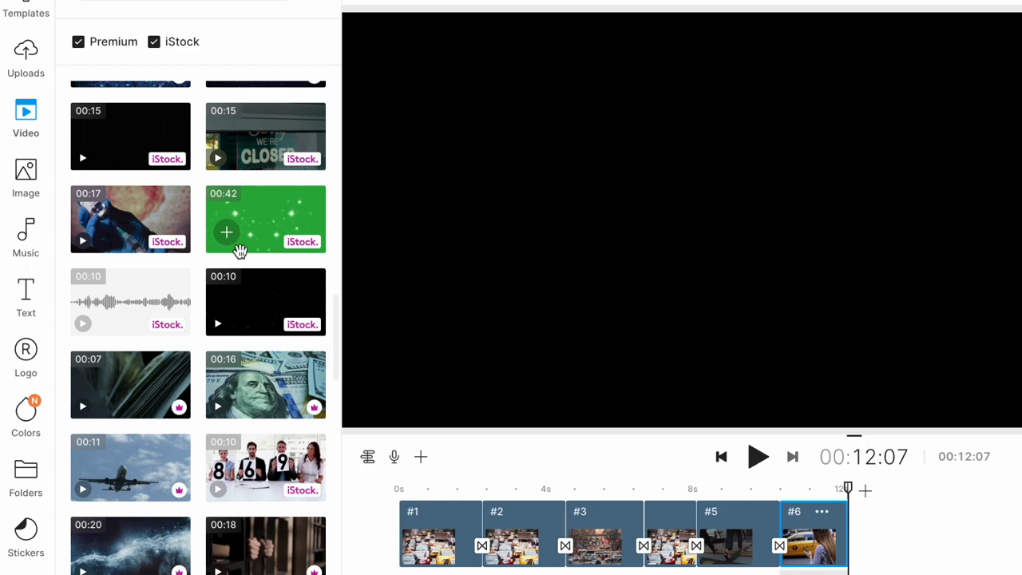
- Search stock videos for 'New York' with Premium and iStock unchecked, and scroll the results
click(22, 110)
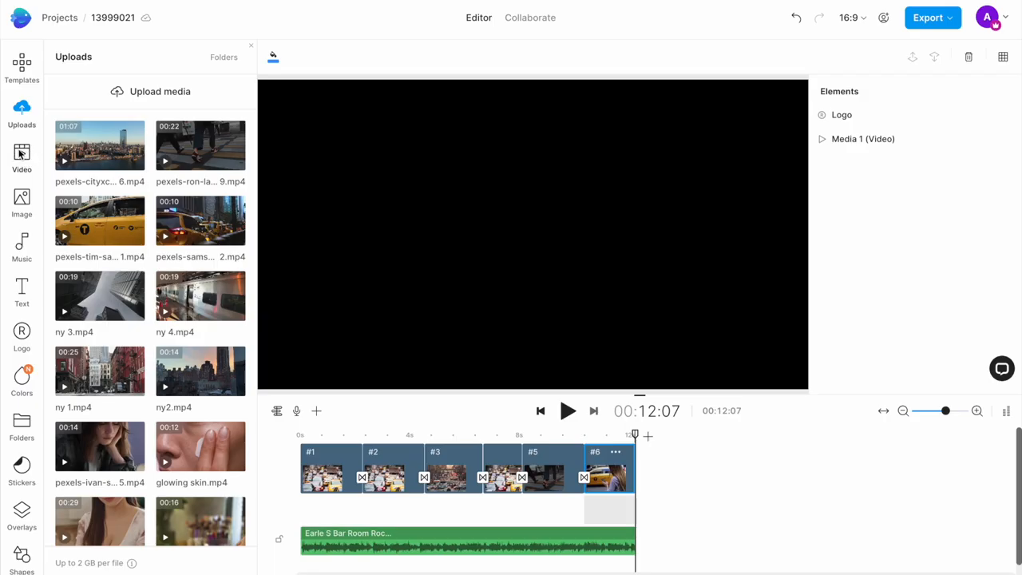
click(22, 157)
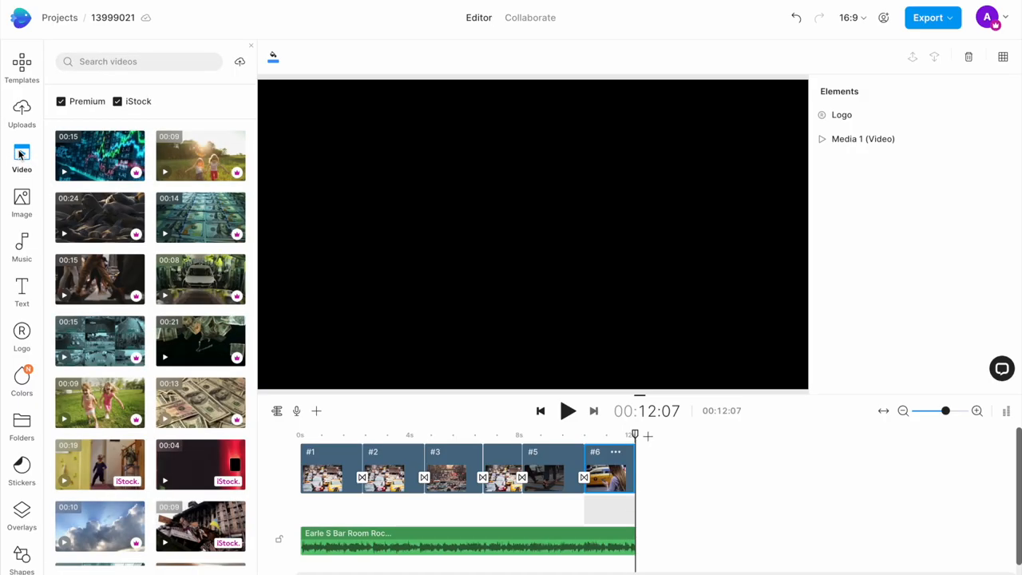
text(New York)
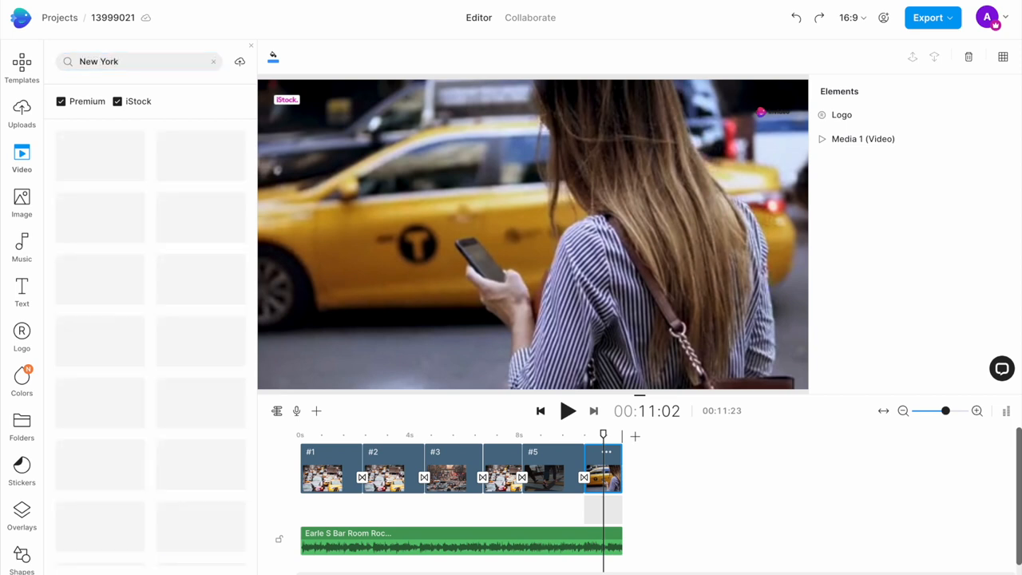
click(60, 101)
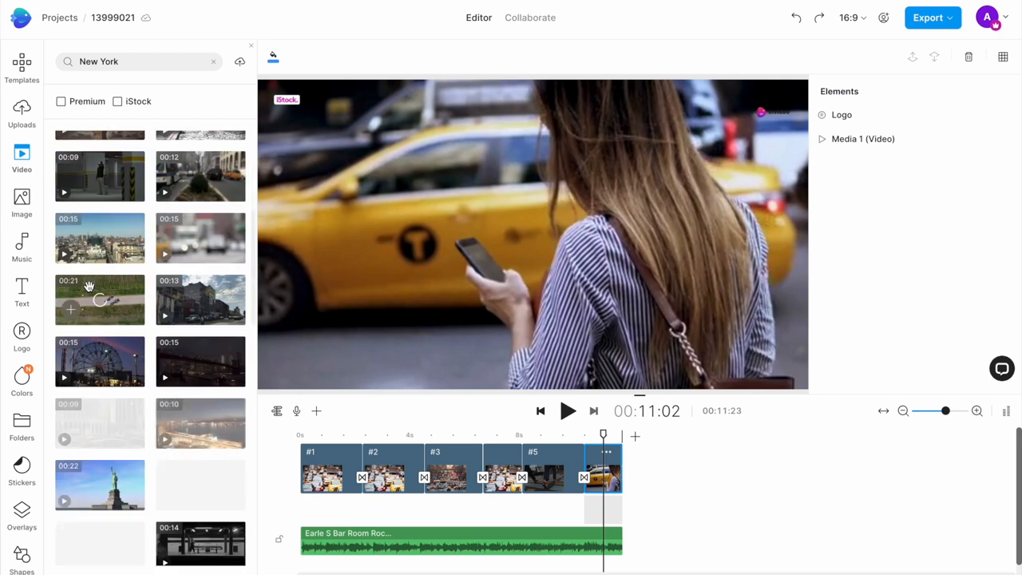
scroll(down, 3)
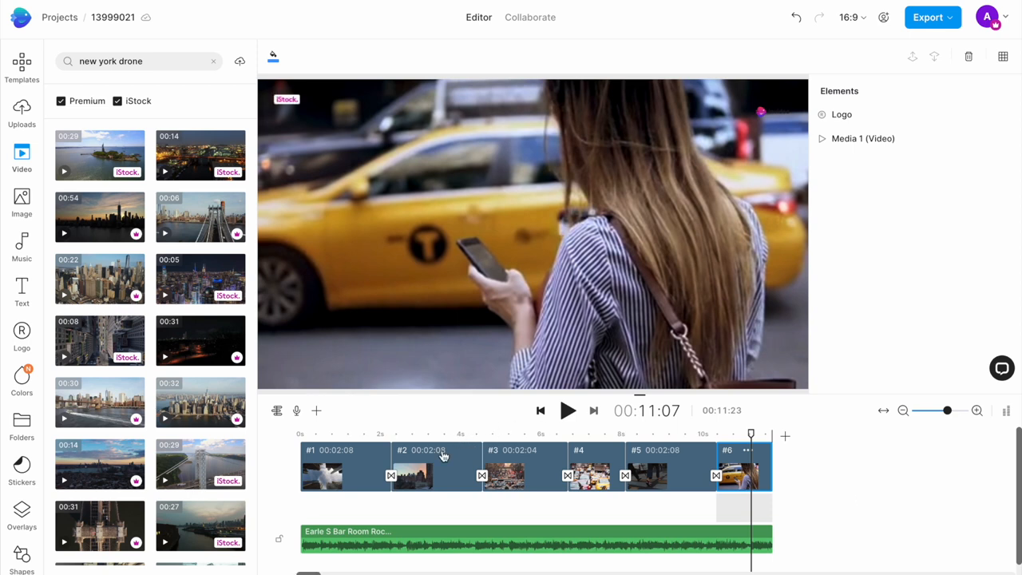
mouse_move(444, 469)
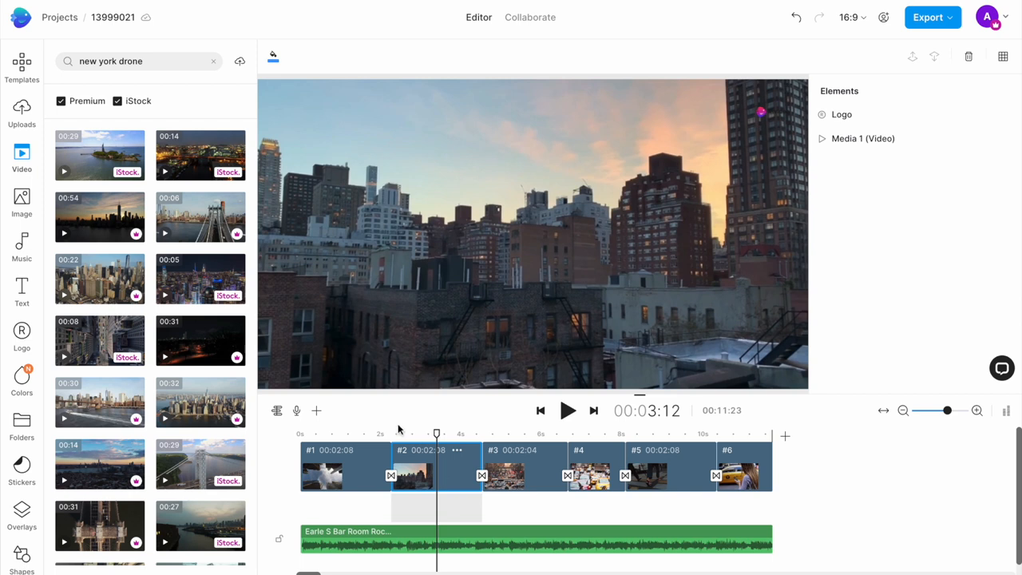
mouse_move(316, 411)
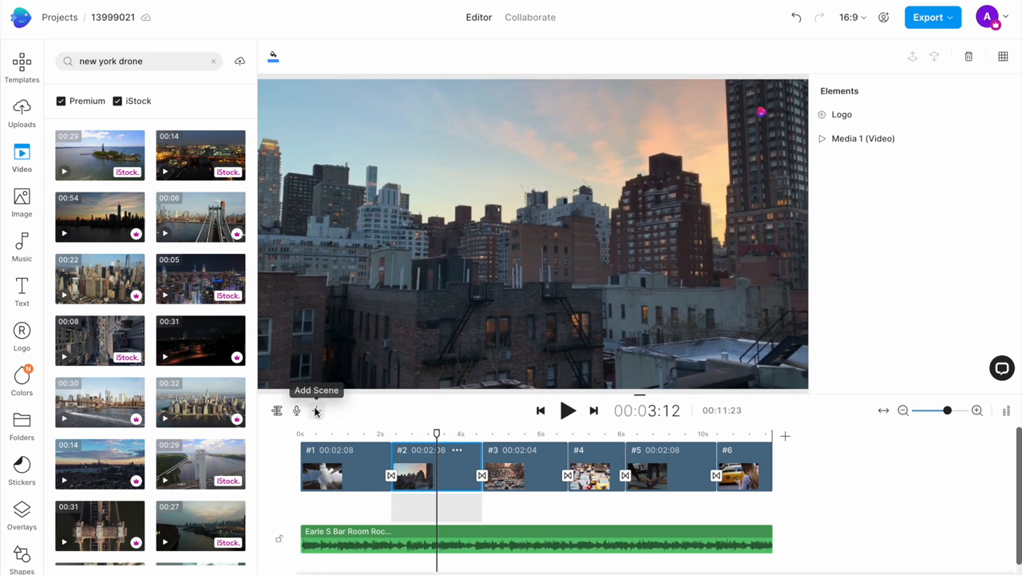
- Add a blank scene after scene #2, remove its placeholder text and trim it to about 2 seconds
click(315, 410)
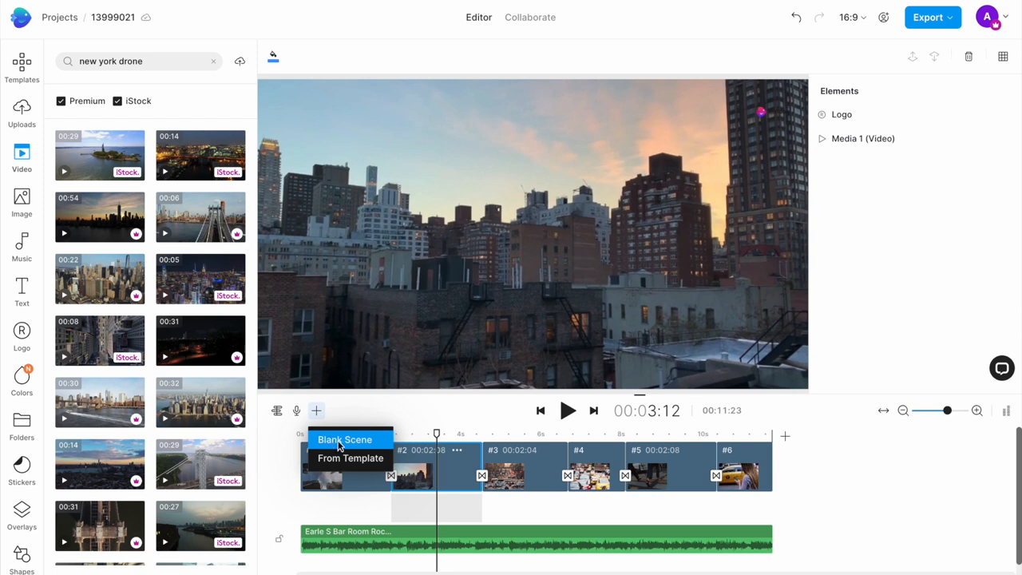
click(344, 439)
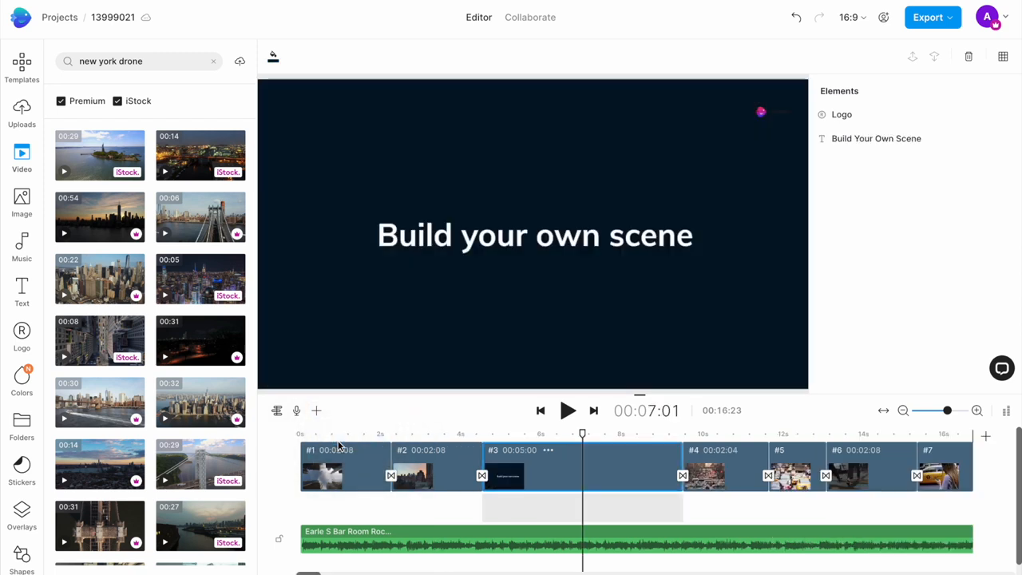
click(534, 234)
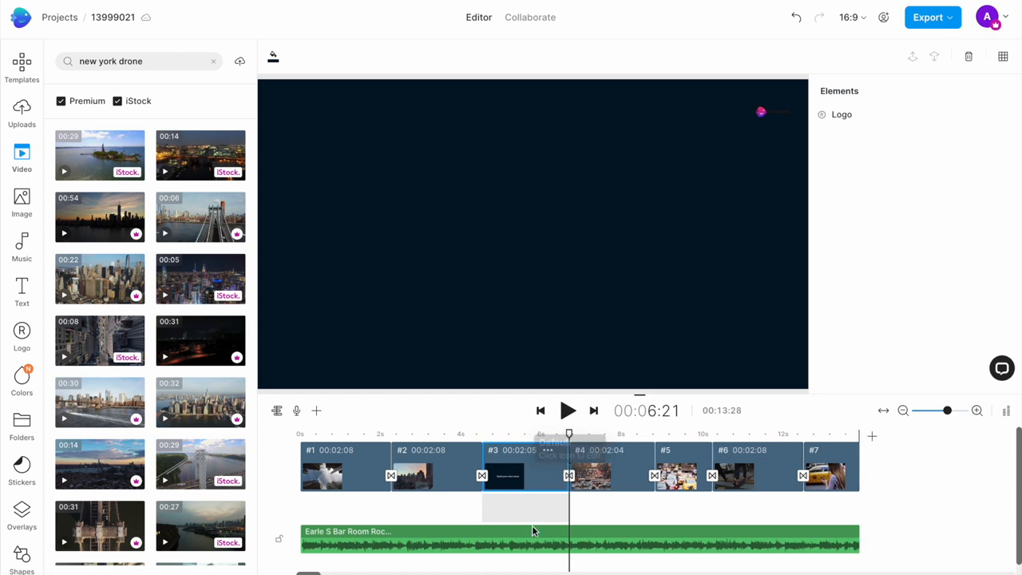
- Trim a Manhattan drone clip to 00:15:37–00:17:54 and add it to the blank scene
scroll(down, 3)
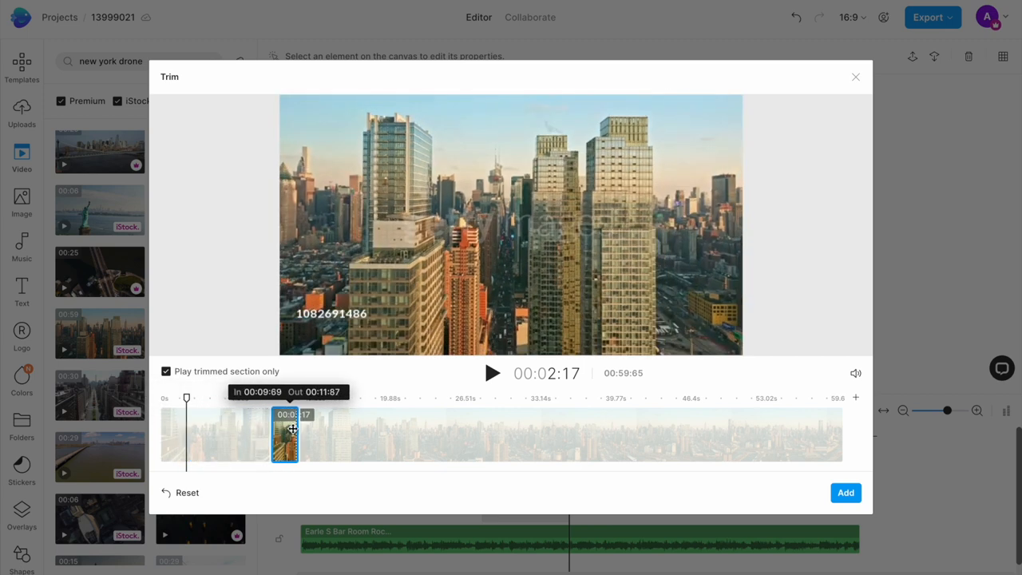
drag(285, 434, 302, 433)
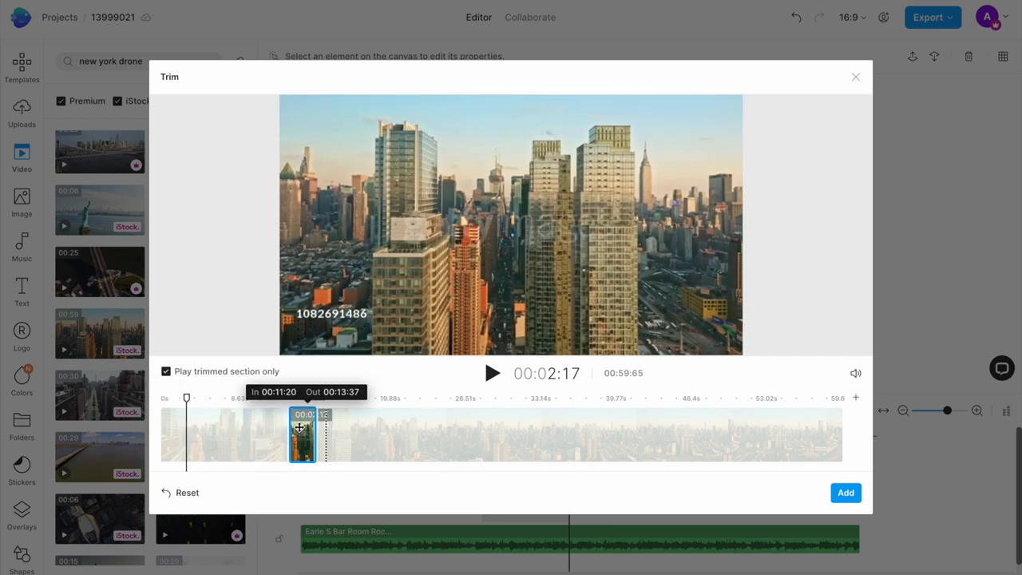
drag(301, 435, 349, 435)
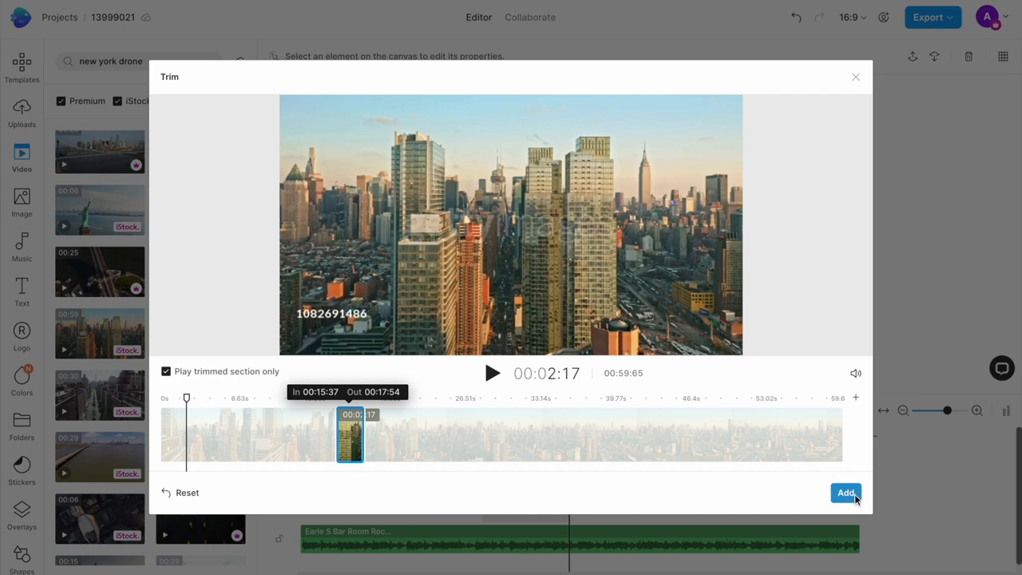
click(845, 492)
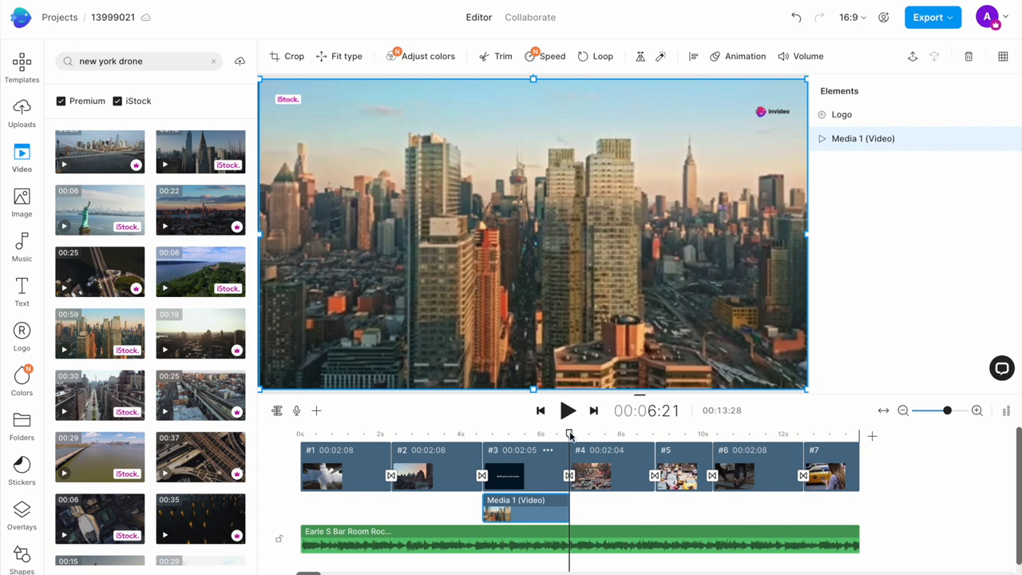
- Preview the hiking project and bring up the stock video library
click(567, 410)
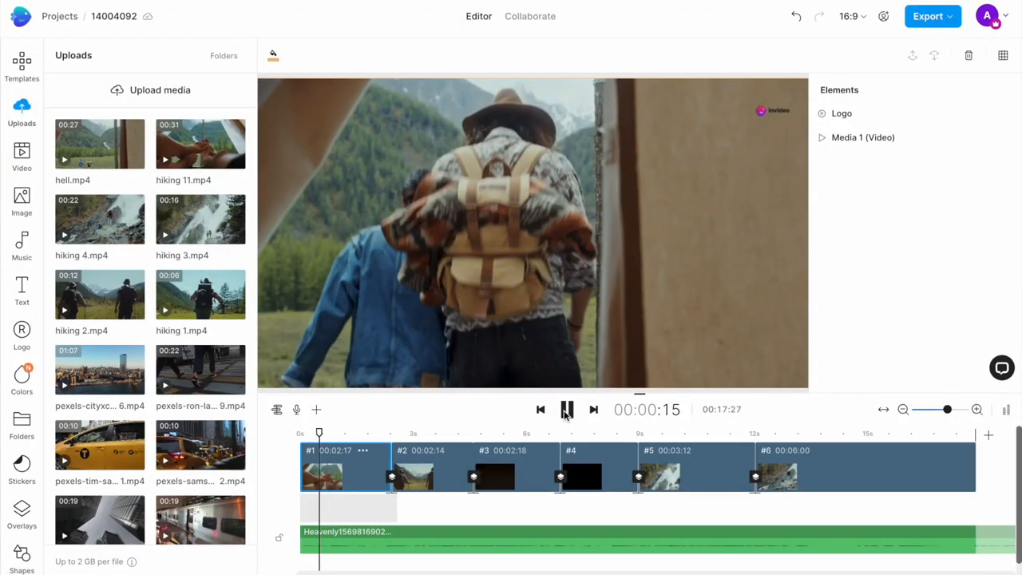
click(566, 410)
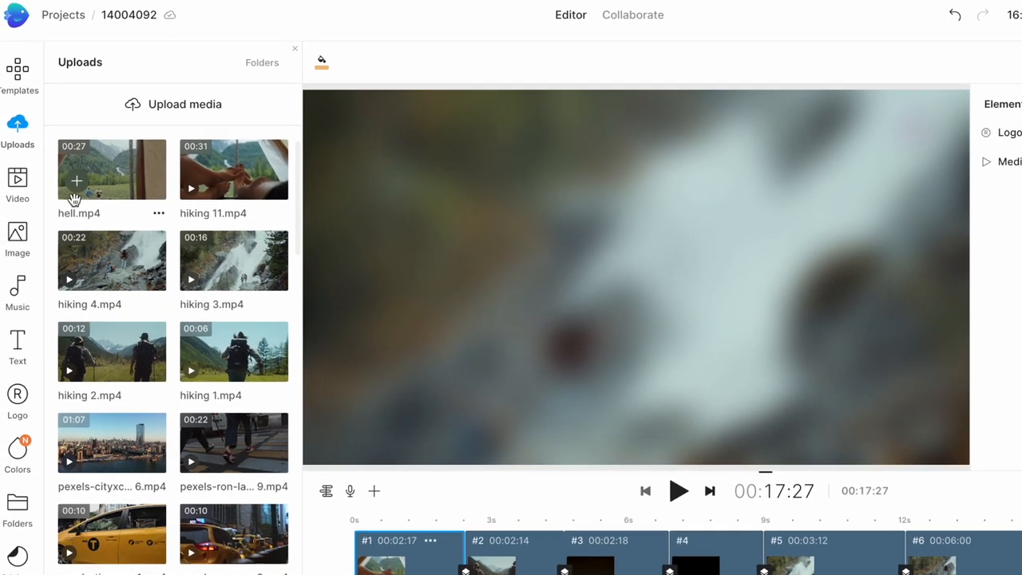
click(17, 186)
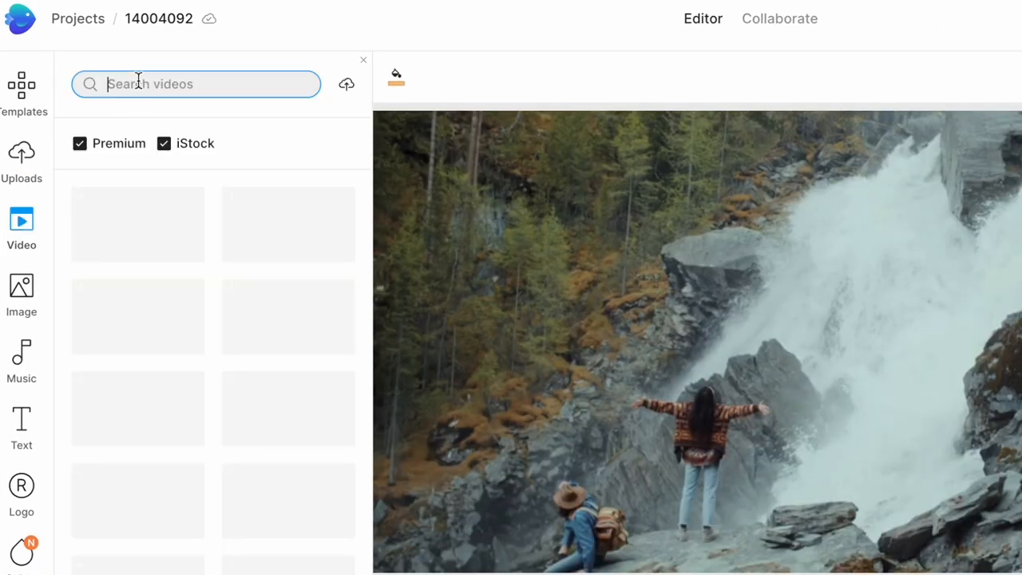
- Search stock videos for 'hiking' and put the boot close-up clip into scene #3
text(hiking close up)
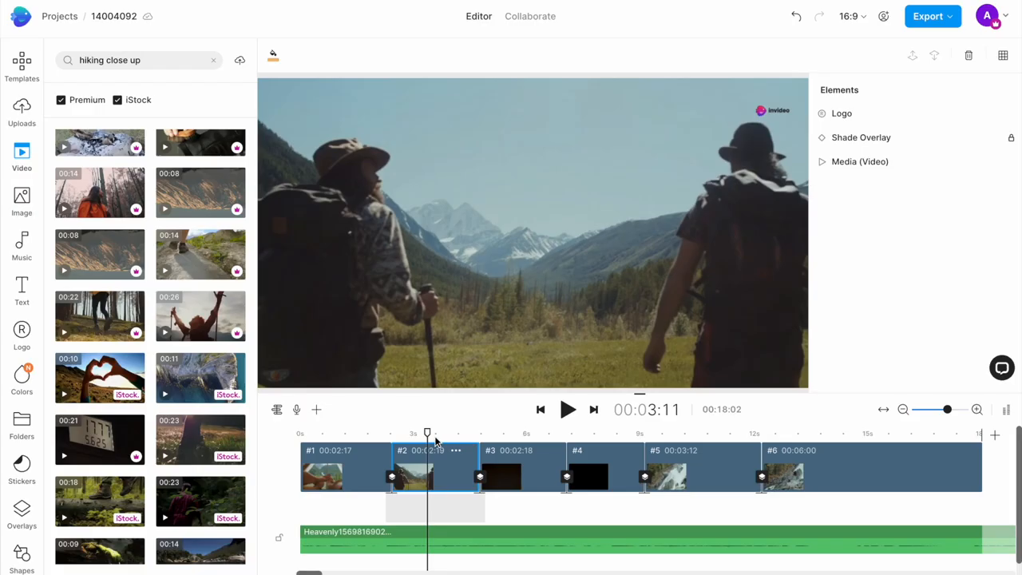
mouse_move(513, 439)
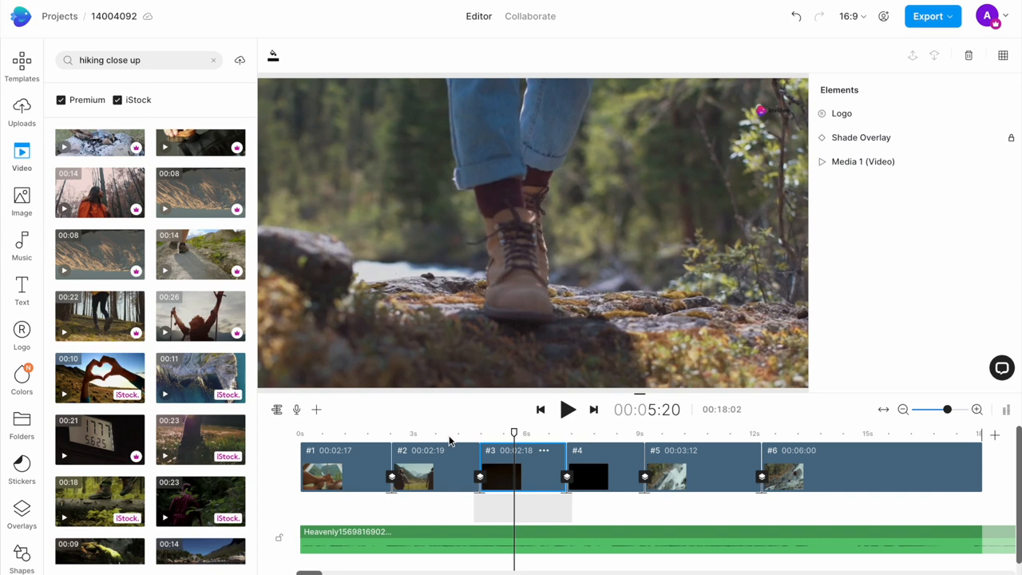
click(451, 433)
text(shoes yaroslav)
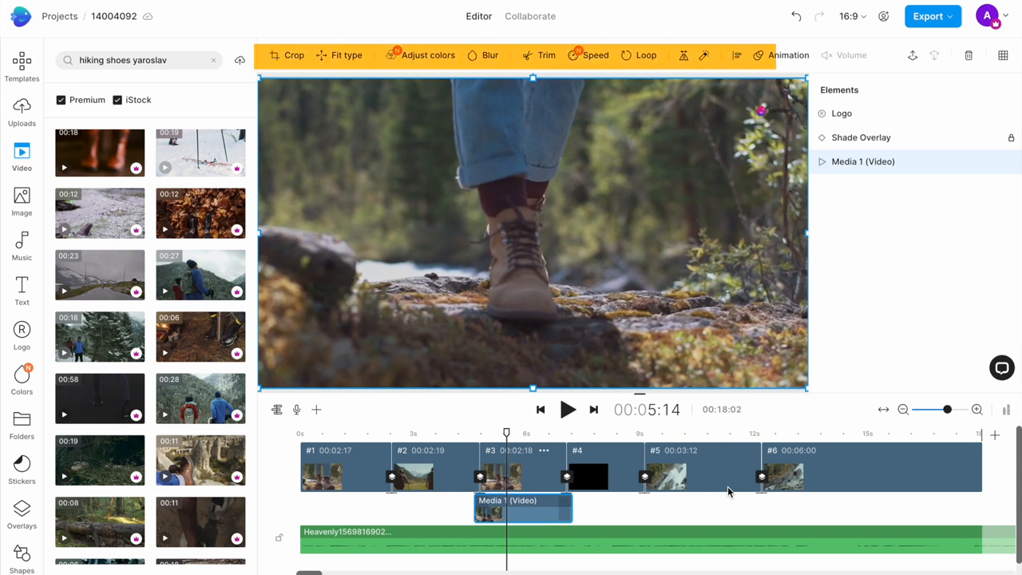
mouse_move(425, 114)
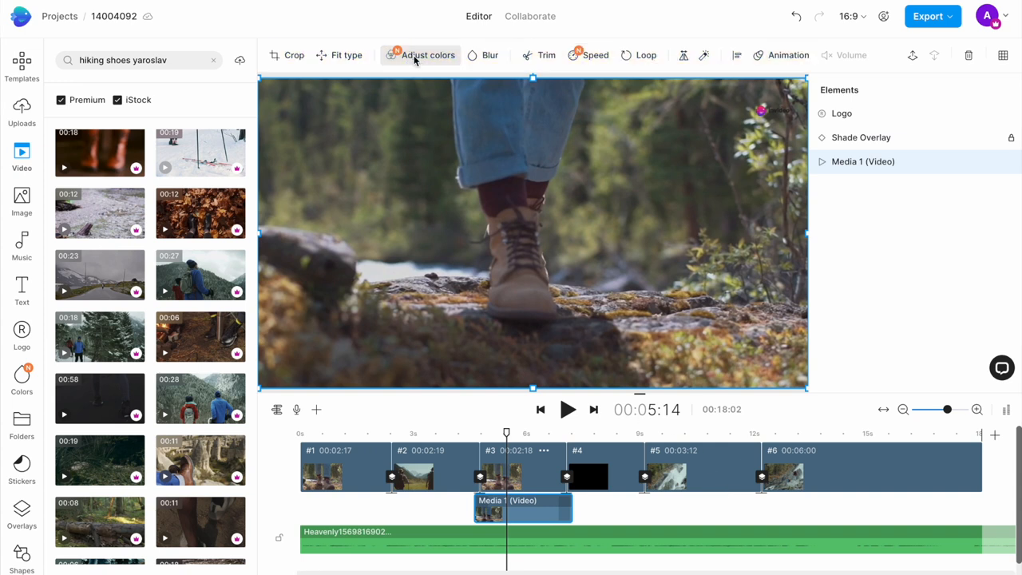
- Bring up Adjust colors, then the Effects options, for the boot close-up clip
click(421, 55)
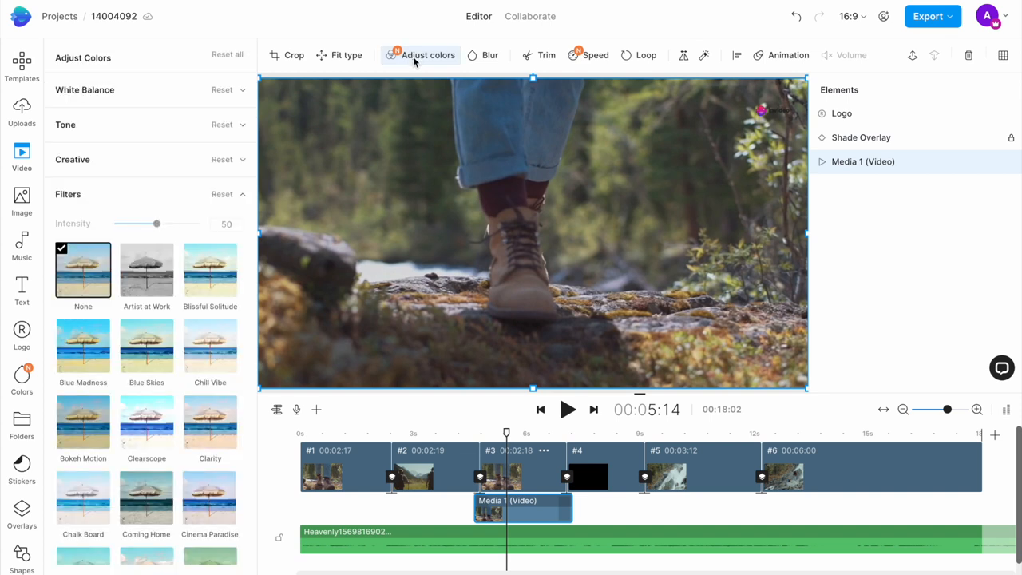
mouse_move(703, 55)
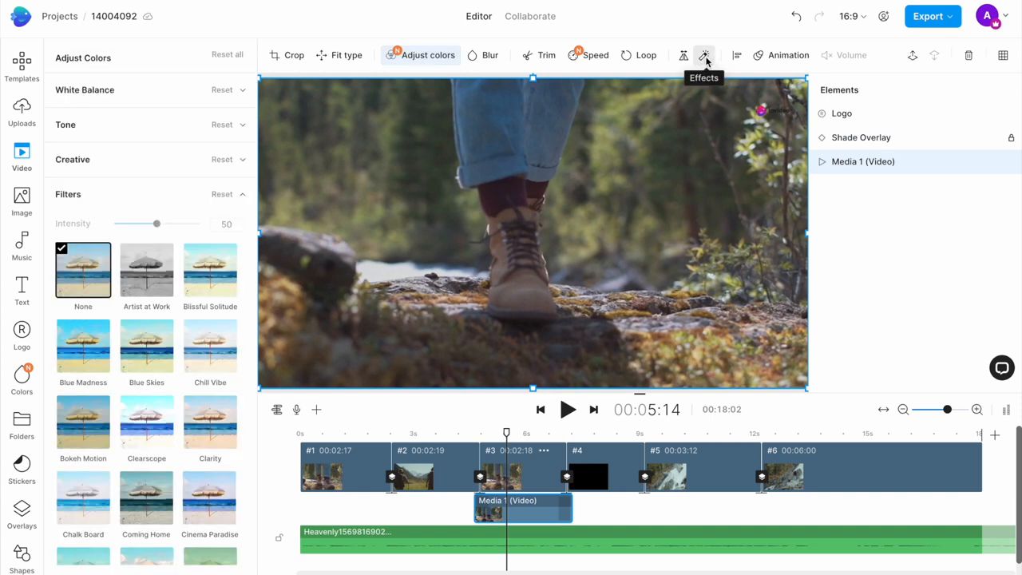
click(703, 55)
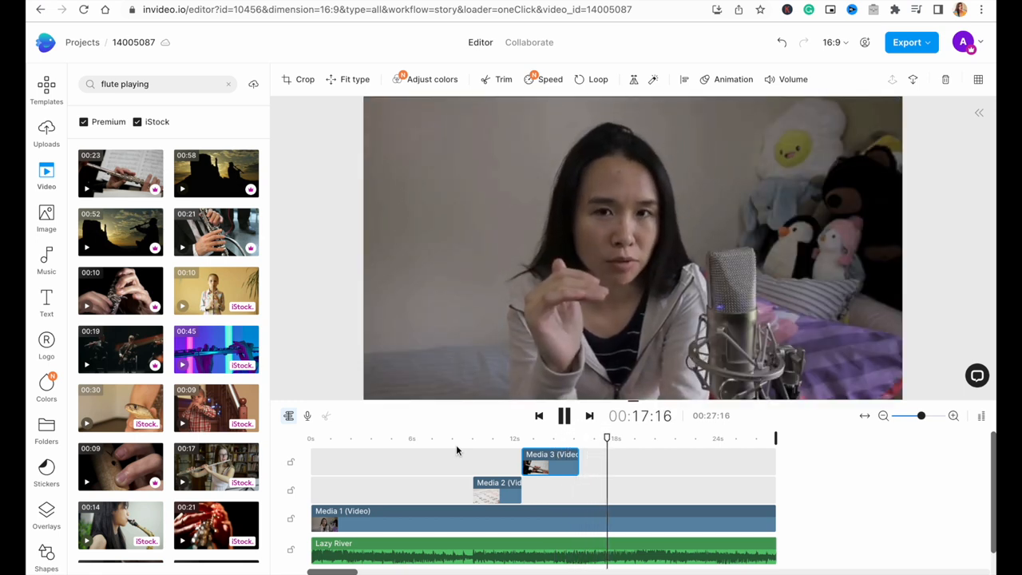
- Search stock videos for 'contact lenses' and scroll through the results
text(contact lenses)
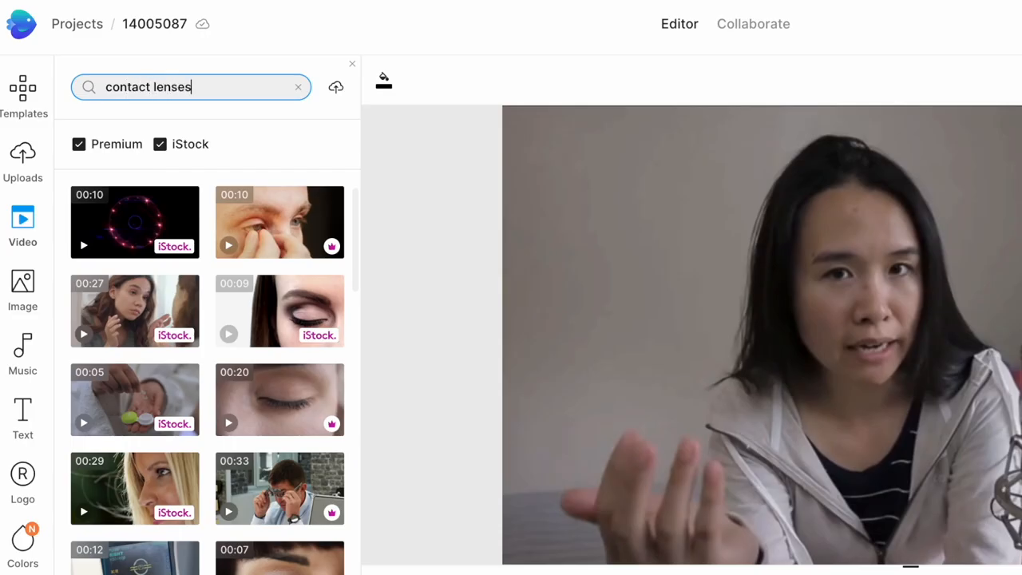
scroll(down, 3)
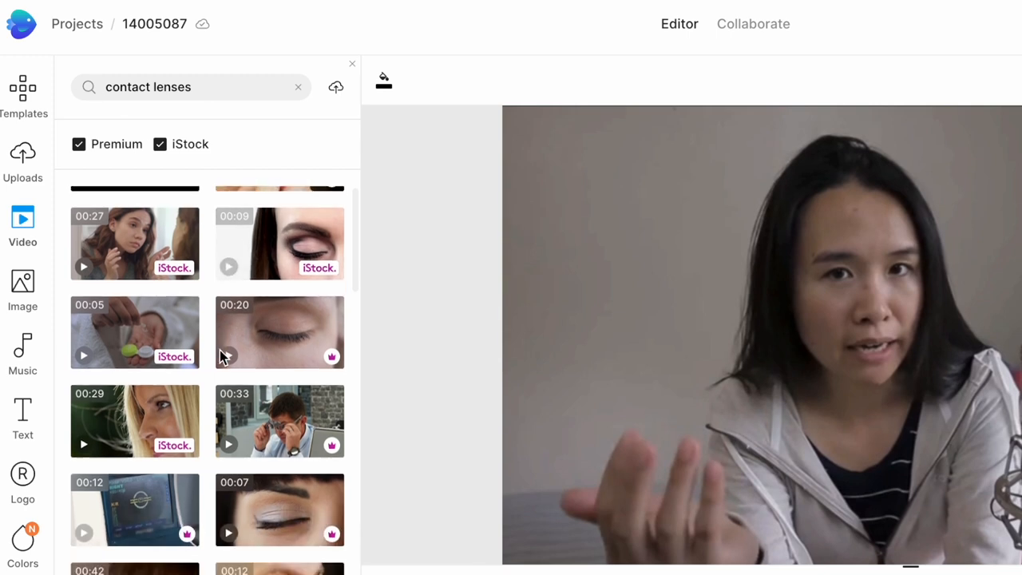
scroll(down, 3)
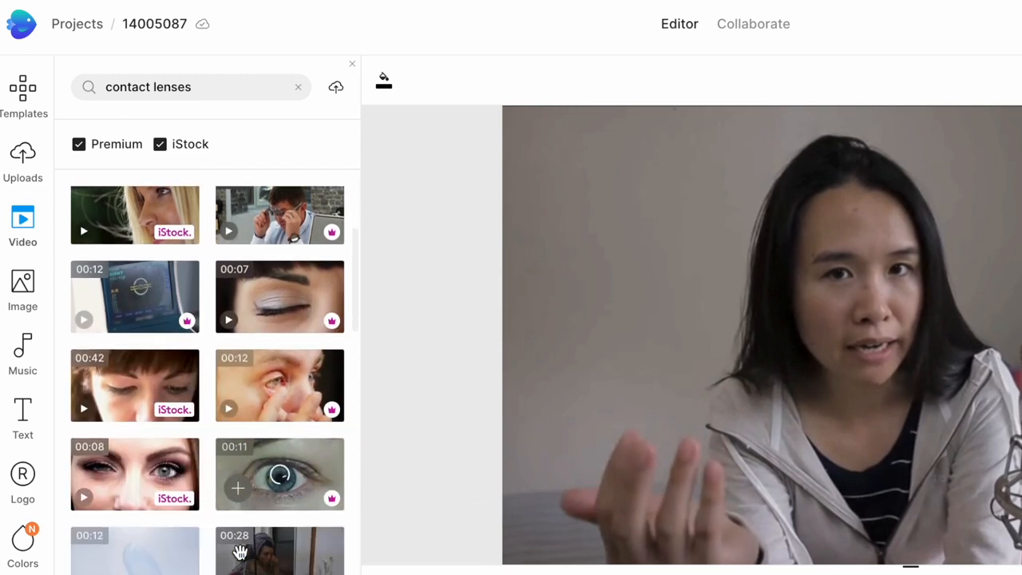
scroll(down, 3)
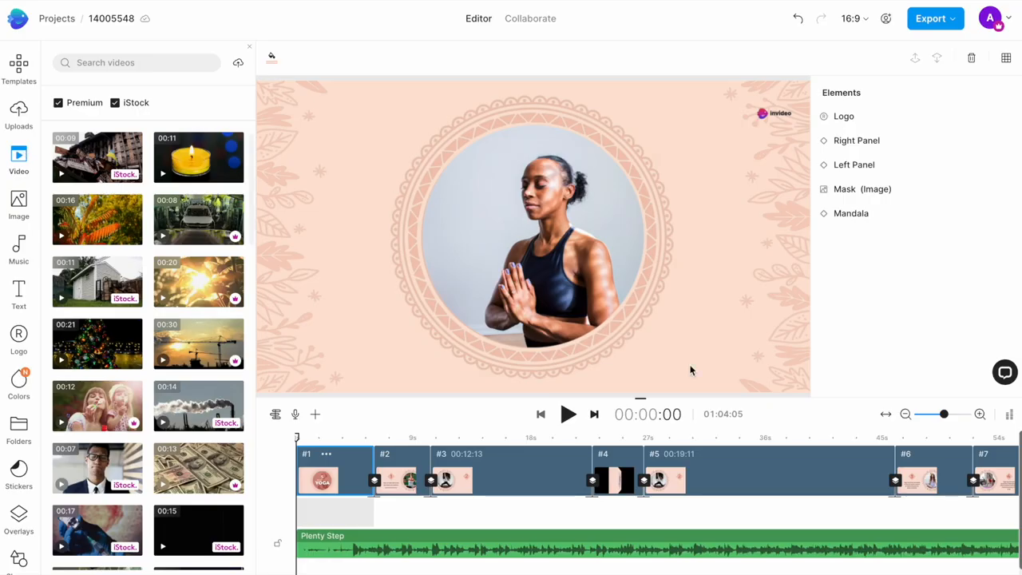
- Play the yoga intro, search 'waves', and preview a sunset waves clip in Trim
click(568, 414)
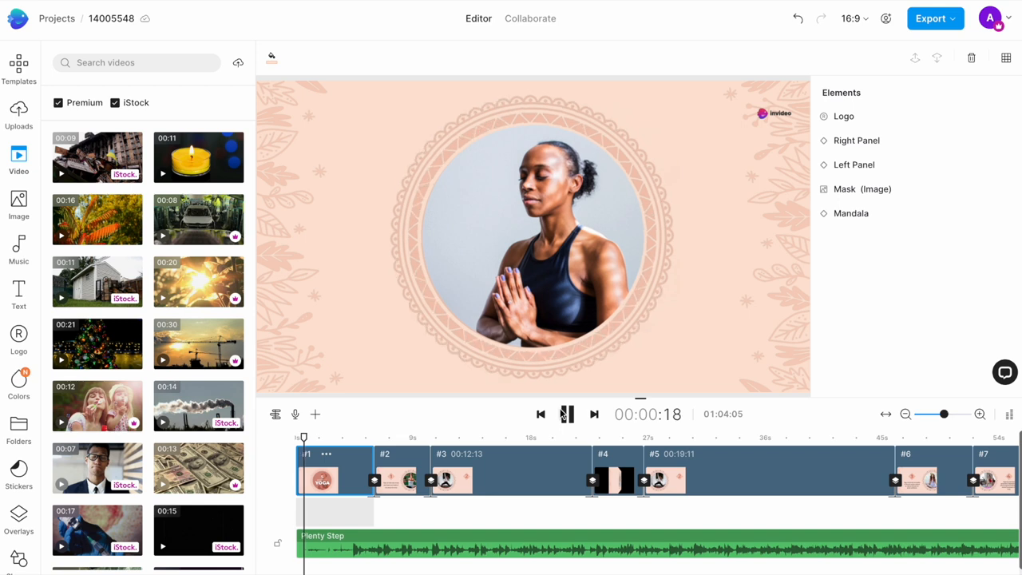
click(566, 414)
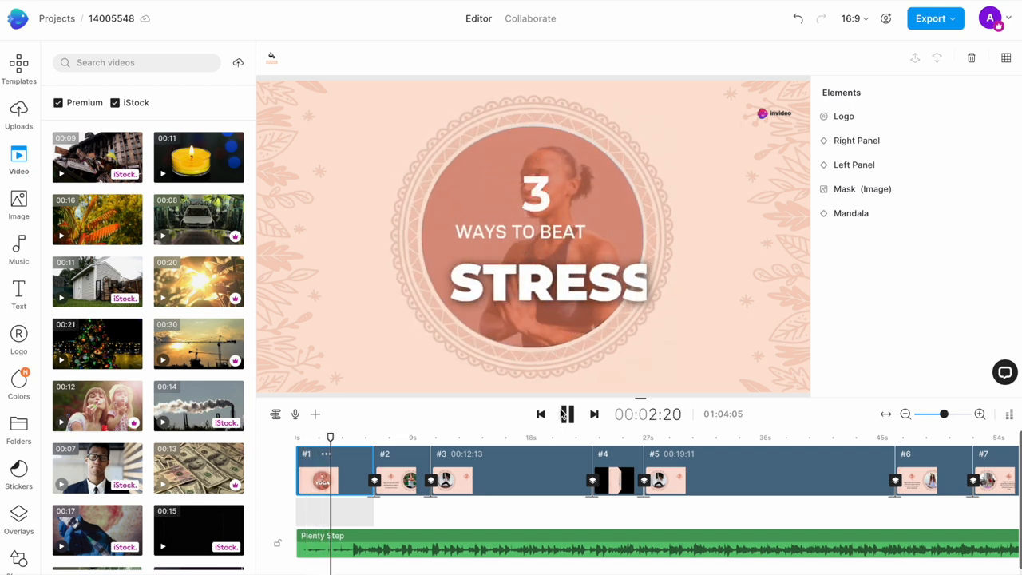
text(waves)
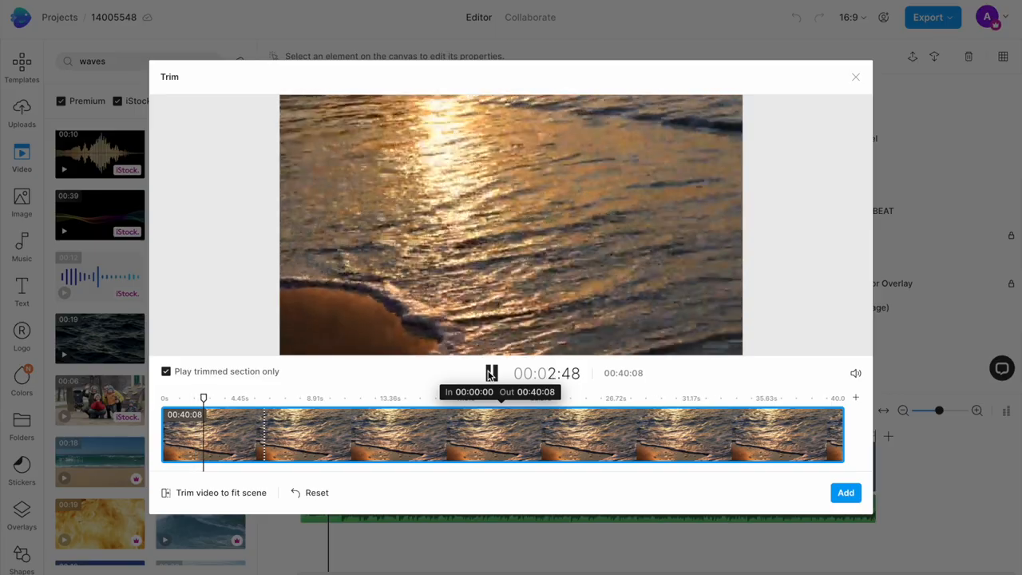
click(855, 76)
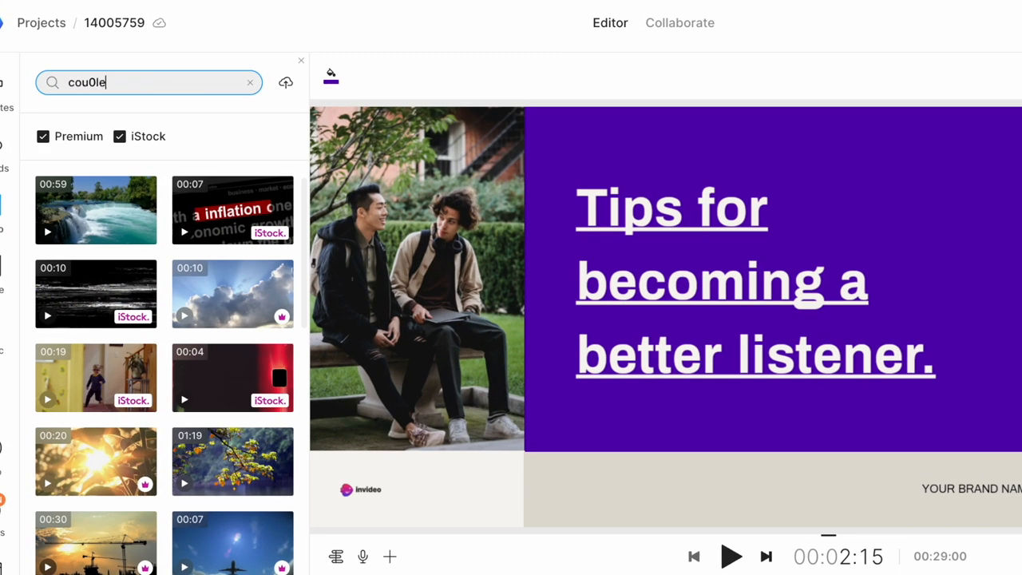
- Search stock videos for 'couple' and scroll the couple clip results
text(couple)
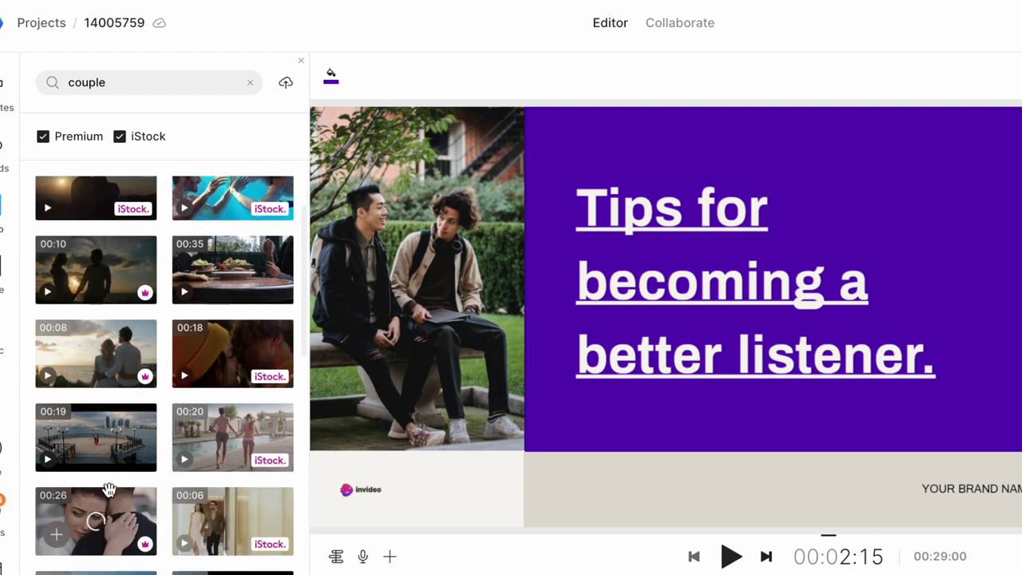
scroll(down, 3)
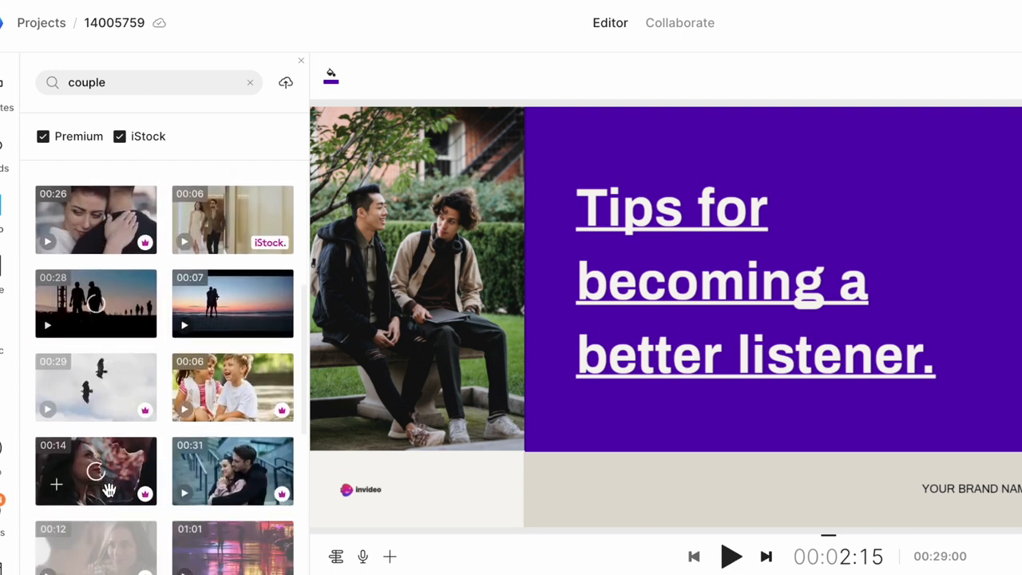